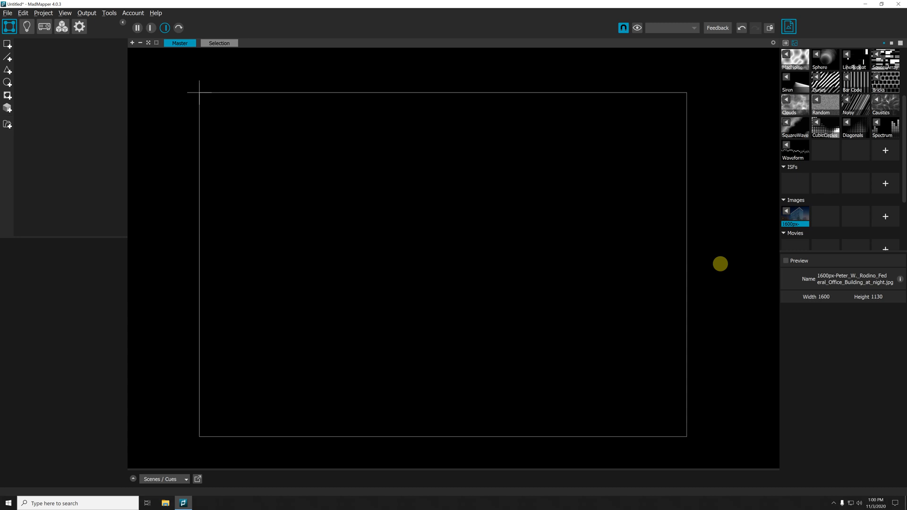
pyautogui.moveTo(697, 246)
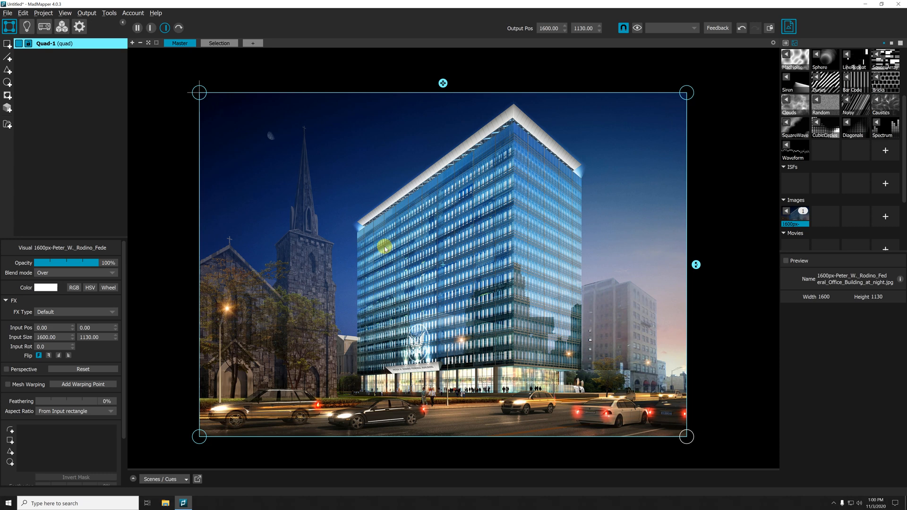
pyautogui.moveTo(26, 27)
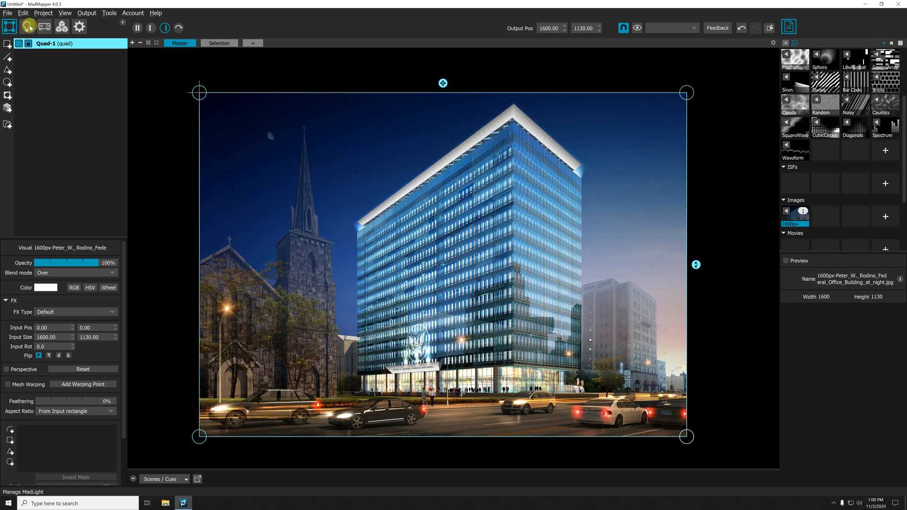
# Rename the building photo quad surface to 'background'.
pyautogui.doubleClick(58, 43)
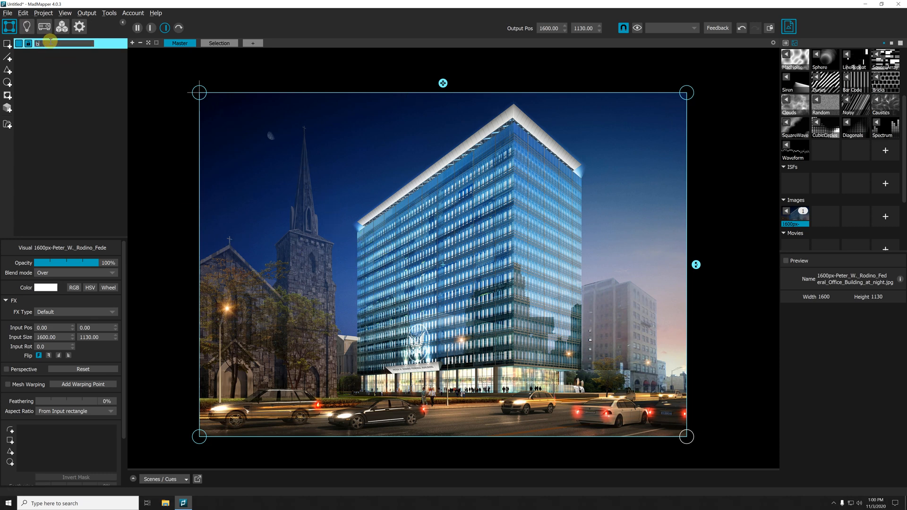
pyautogui.doubleClick(63, 44)
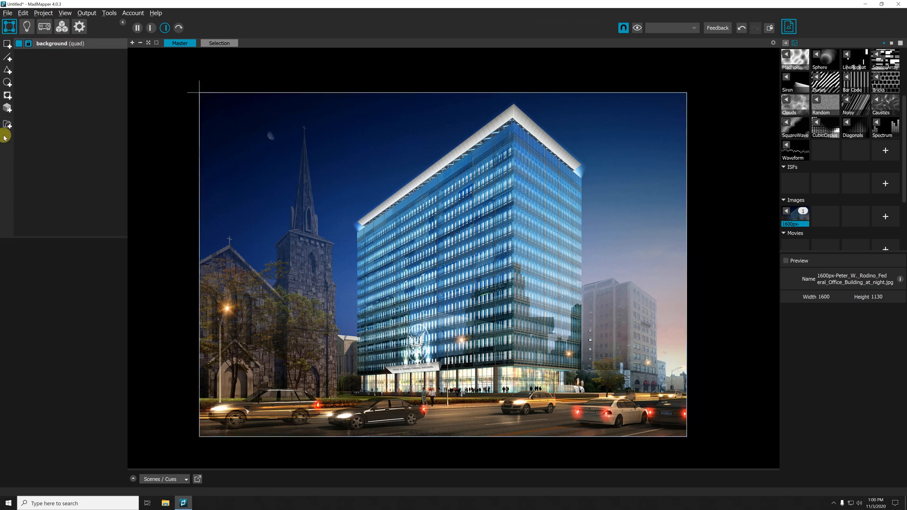
# Add a Bar Code quad in a new Group-1 with Add blending, warped onto the left facade.
pyautogui.click(133, 43)
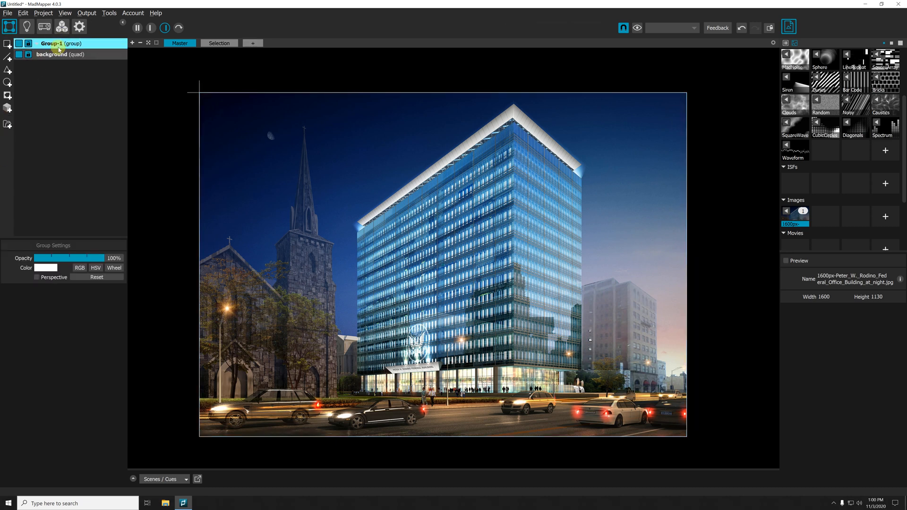
pyautogui.scroll(3)
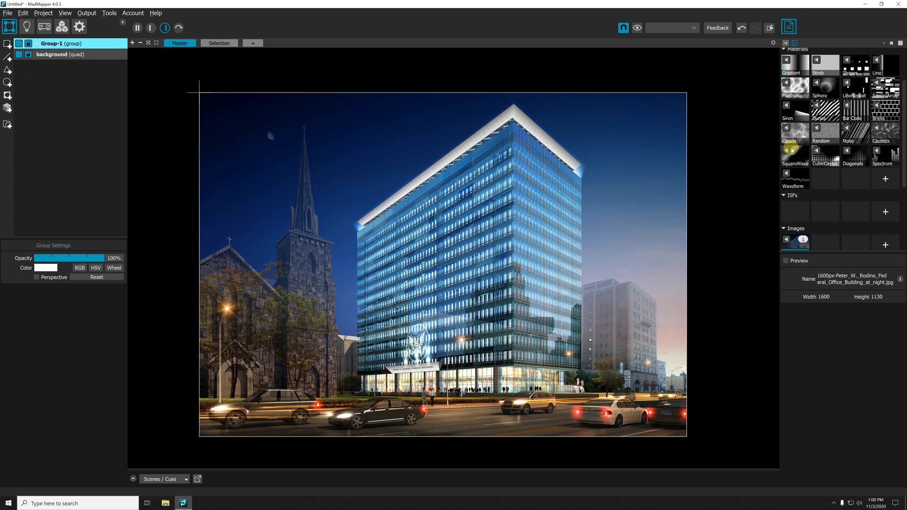
pyautogui.moveTo(854, 111)
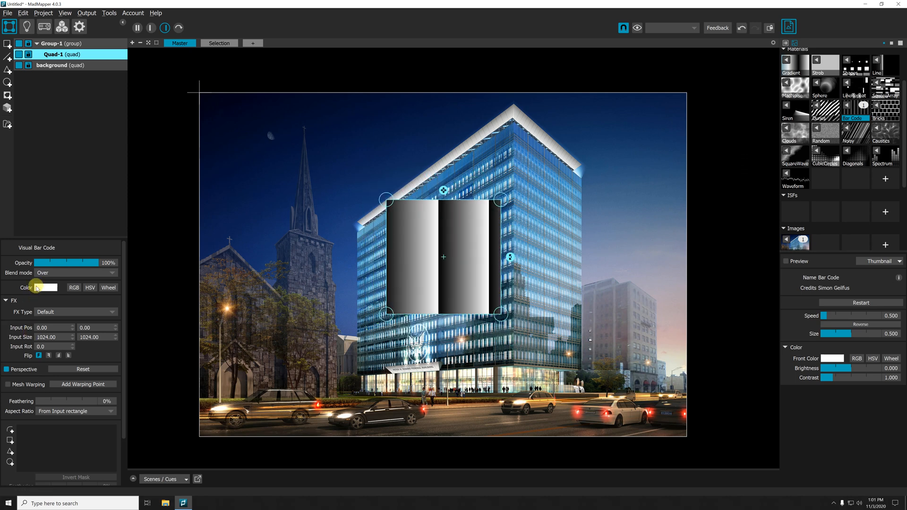
pyautogui.click(74, 273)
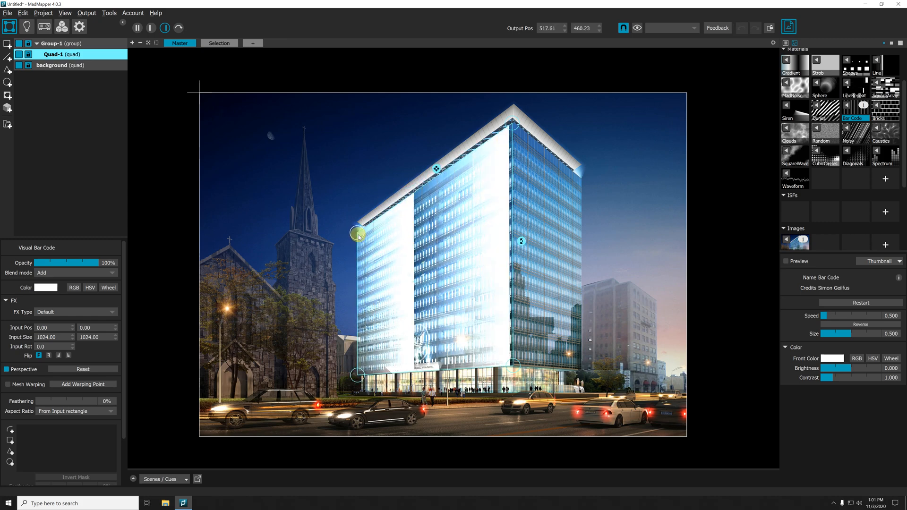
pyautogui.click(60, 65)
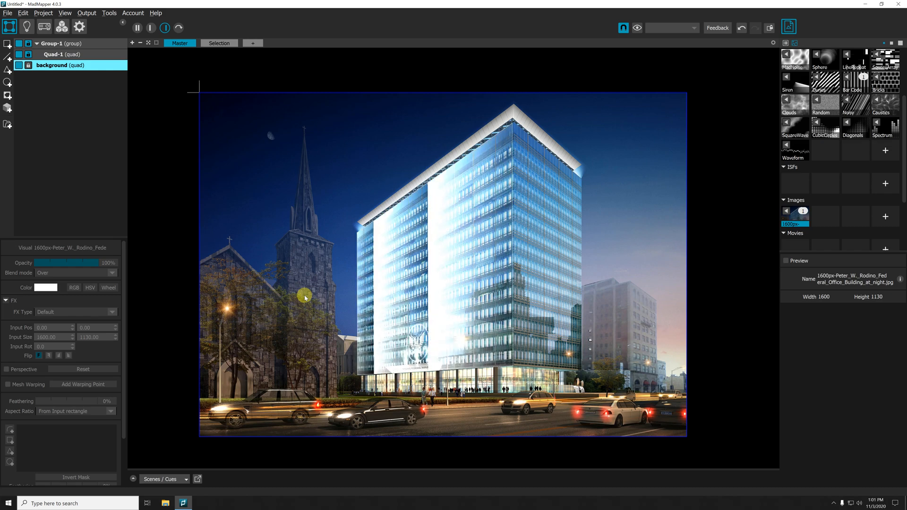
# Create an empty Group-2 above Group-1 in the surface list.
pyautogui.click(58, 44)
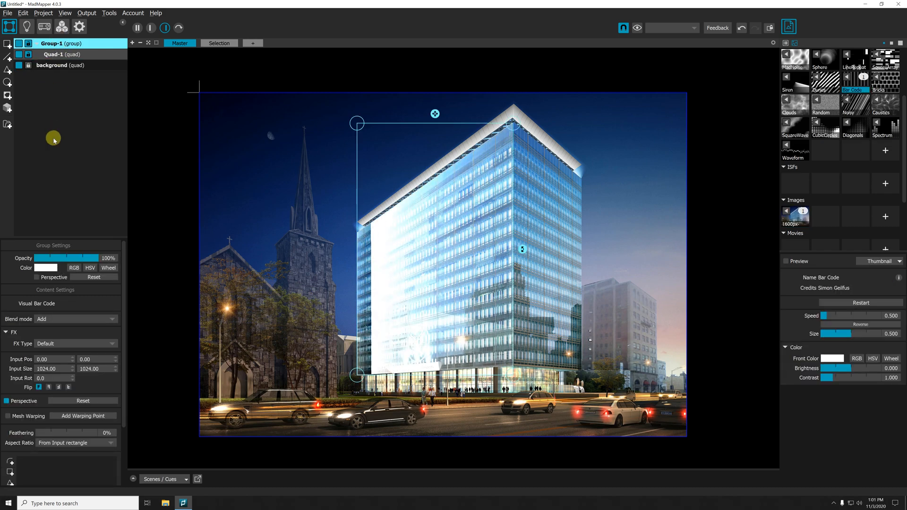
pyautogui.click(9, 123)
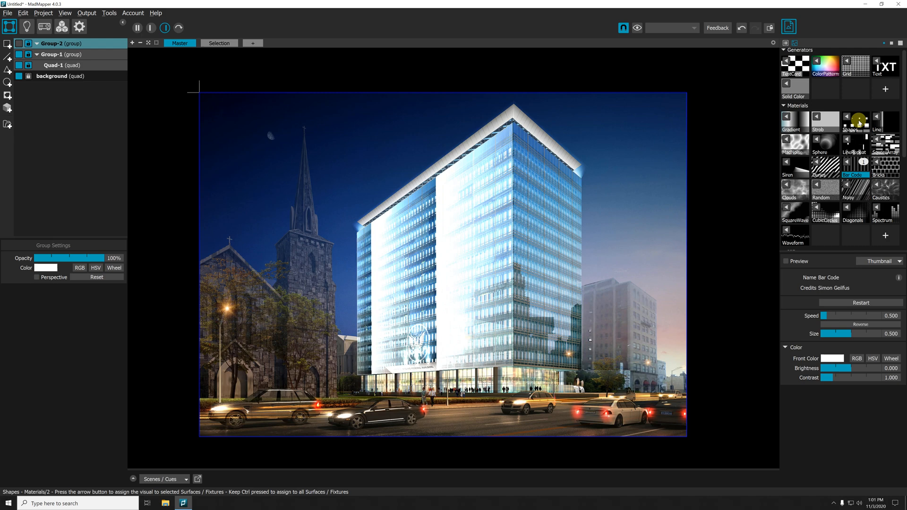
# Add a SquareArray Quad-2 inside Group-2 positioned over the building's right side.
pyautogui.click(885, 144)
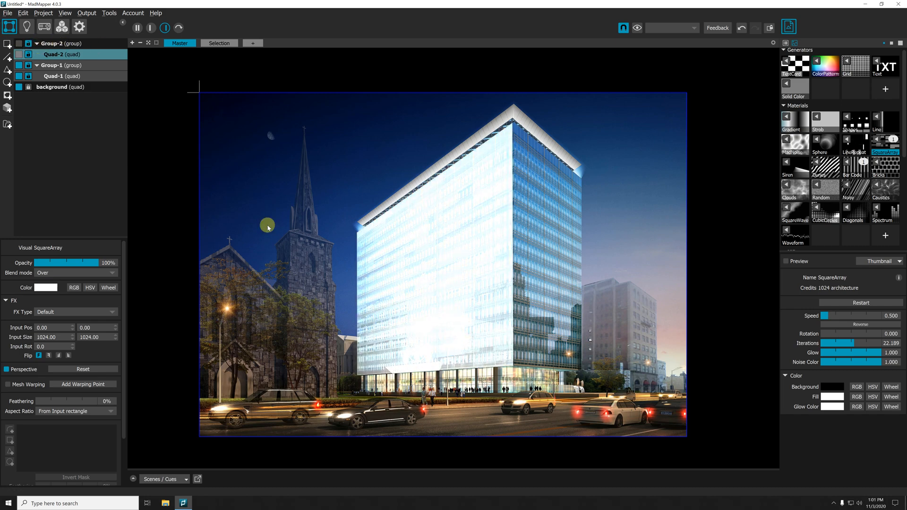
pyautogui.click(60, 43)
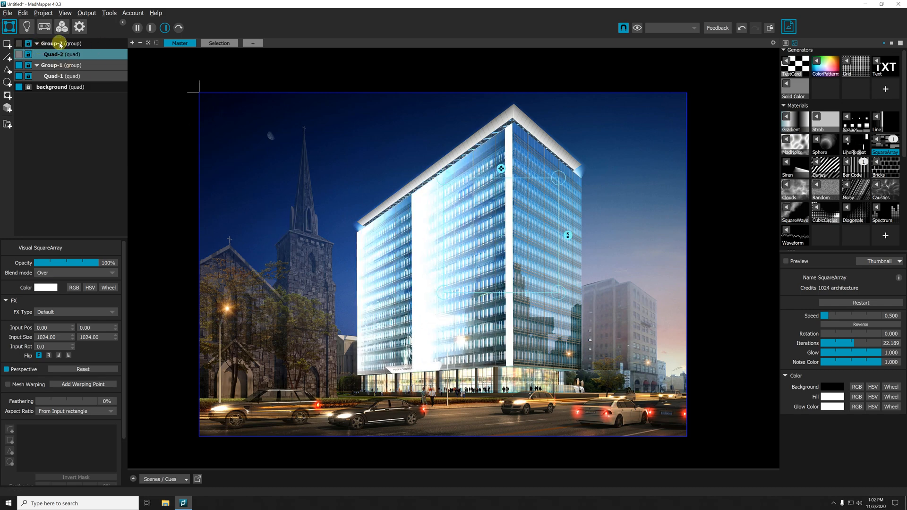
pyautogui.click(60, 43)
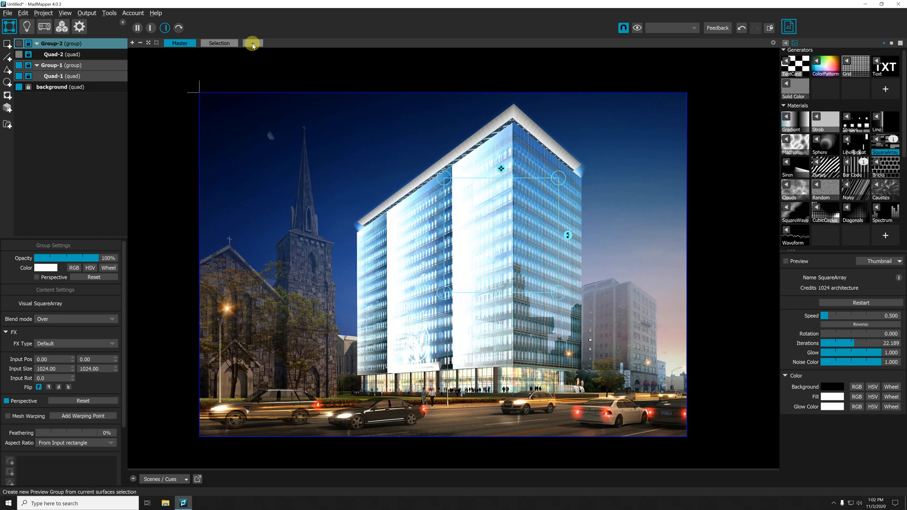
# Create a Group-2 preview group and activate it to show only Quad-2's SquareArray.
pyautogui.click(252, 43)
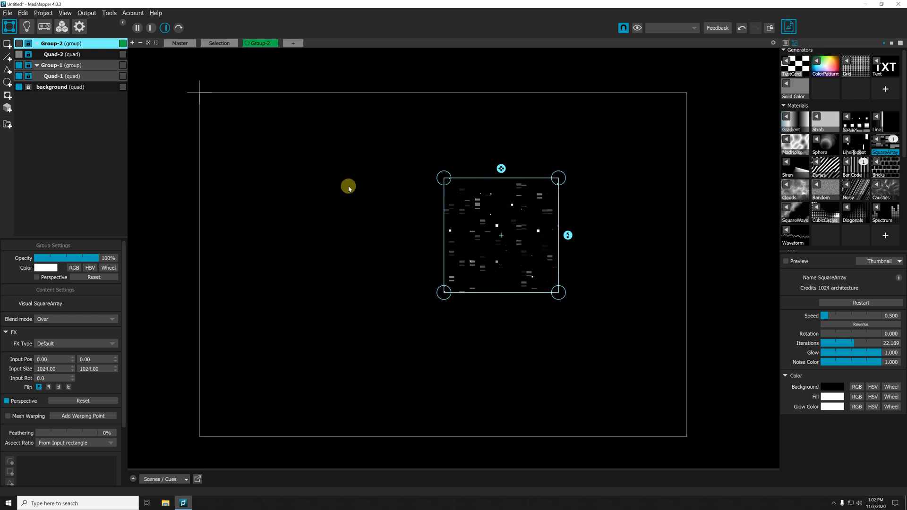
pyautogui.click(179, 43)
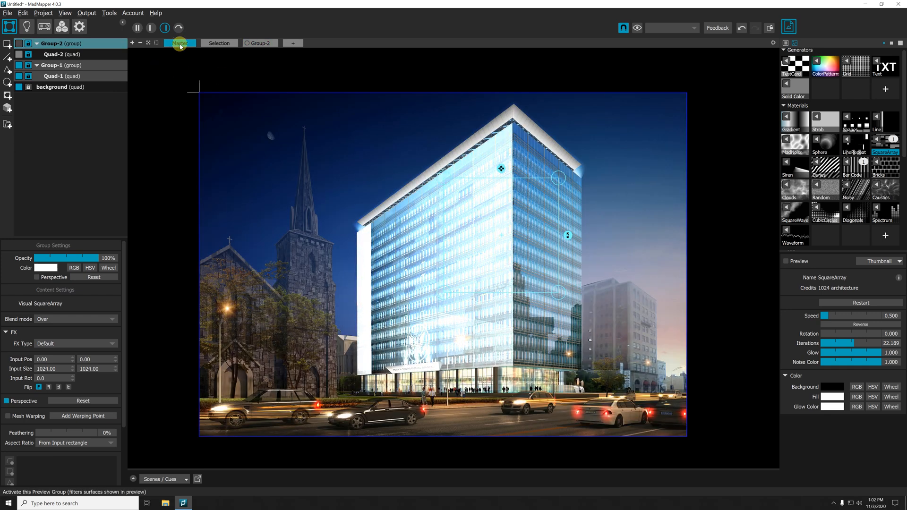
pyautogui.click(180, 43)
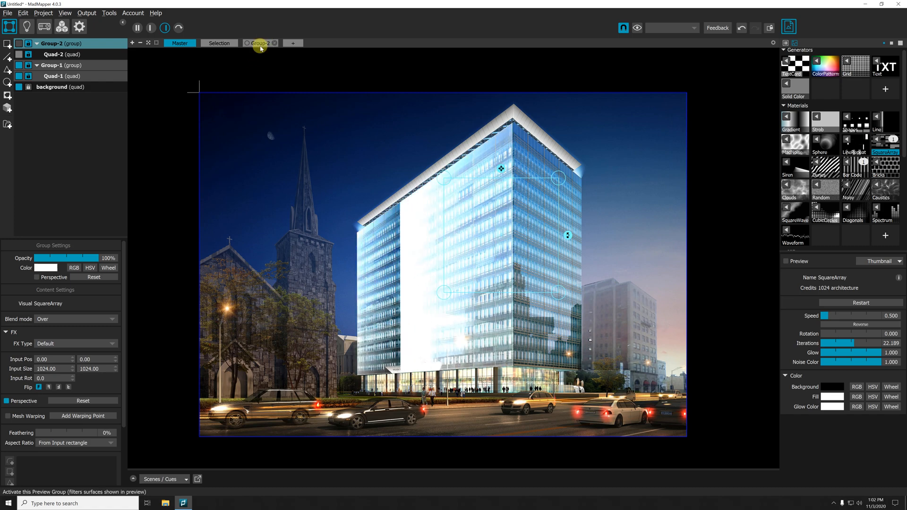
pyautogui.click(259, 43)
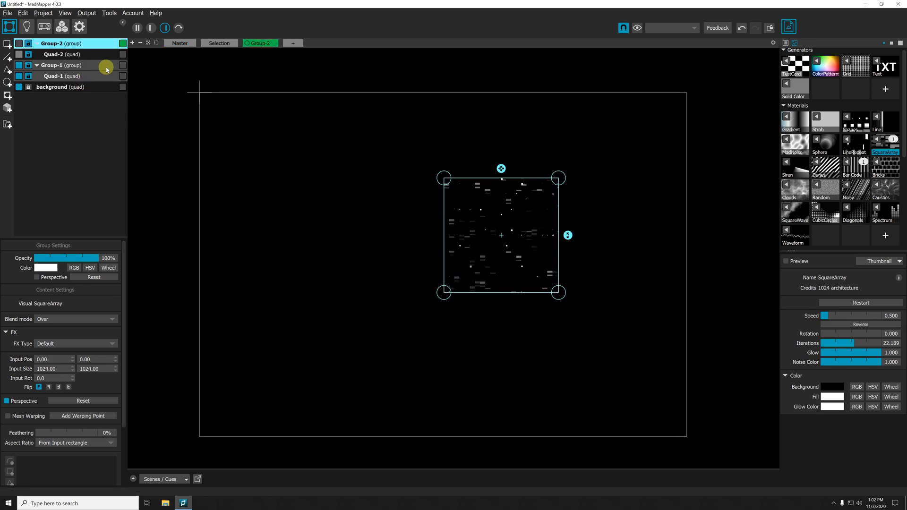
# Toggle the surface-list preview checkboxes while warping Quad-2 onto the right facade.
pyautogui.click(123, 42)
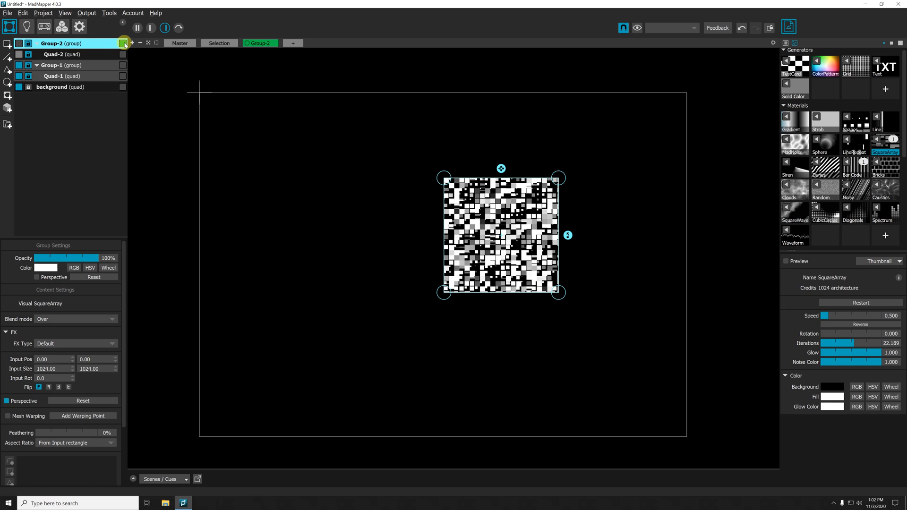
pyautogui.click(122, 43)
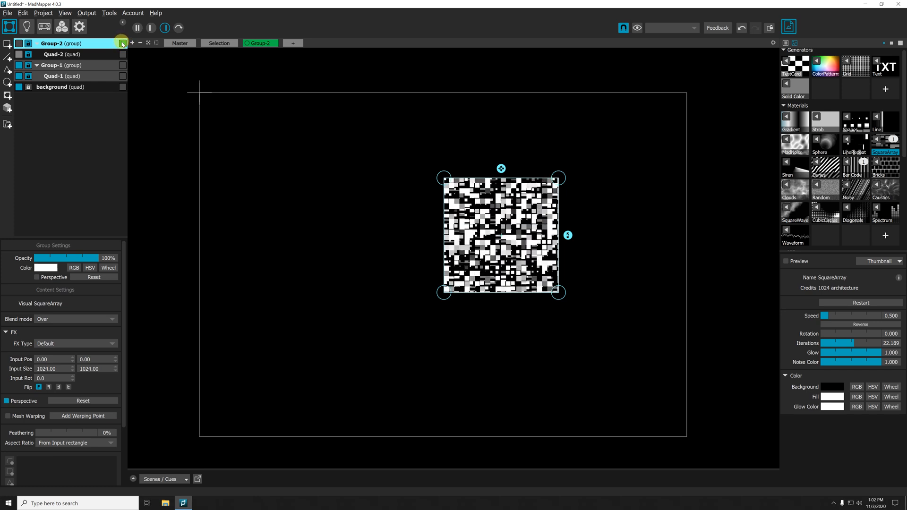
pyautogui.click(122, 43)
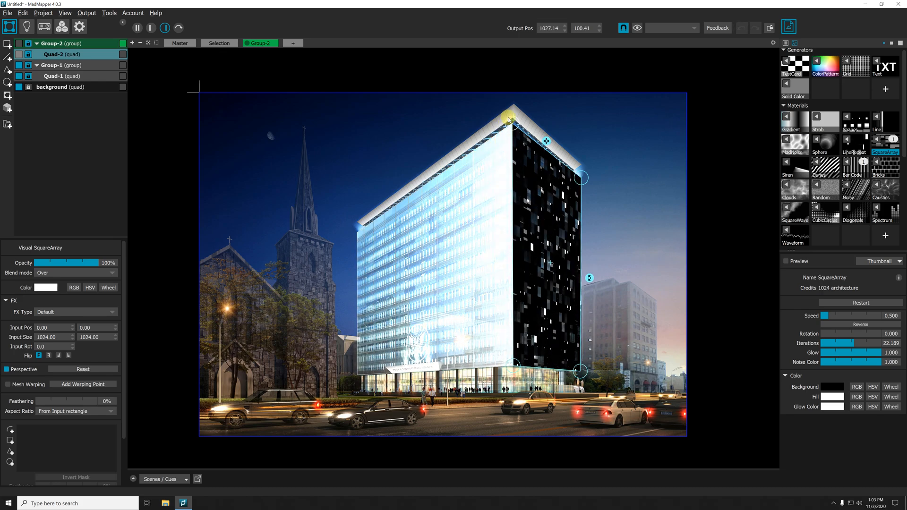
# Set Quad-2's SquareArray blend mode to Add.
pyautogui.click(75, 272)
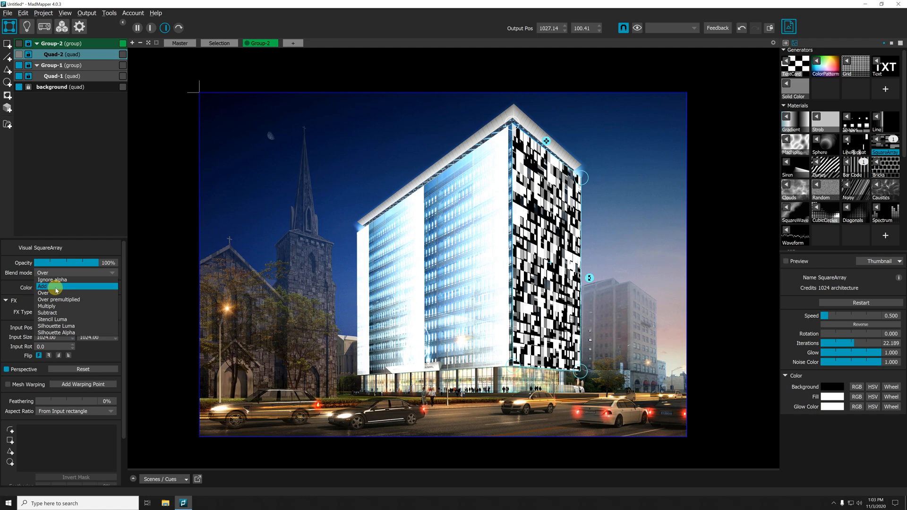
pyautogui.click(42, 285)
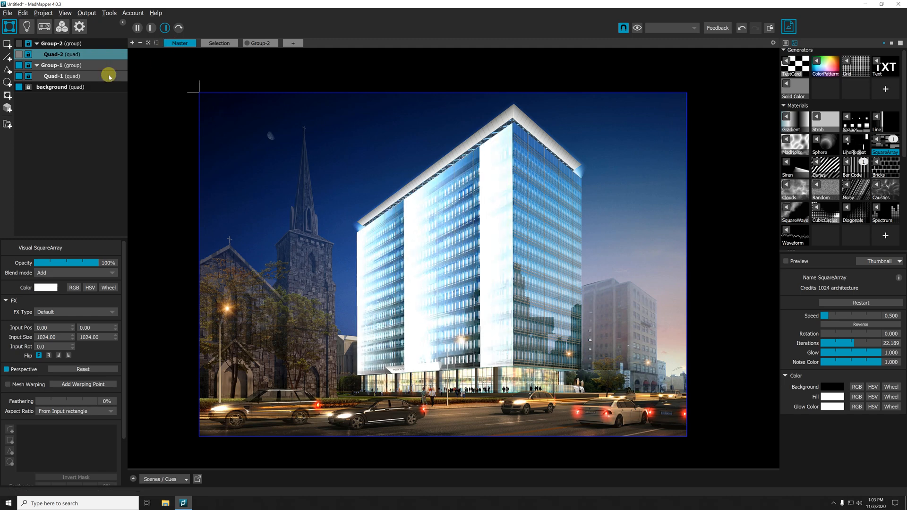
pyautogui.click(258, 43)
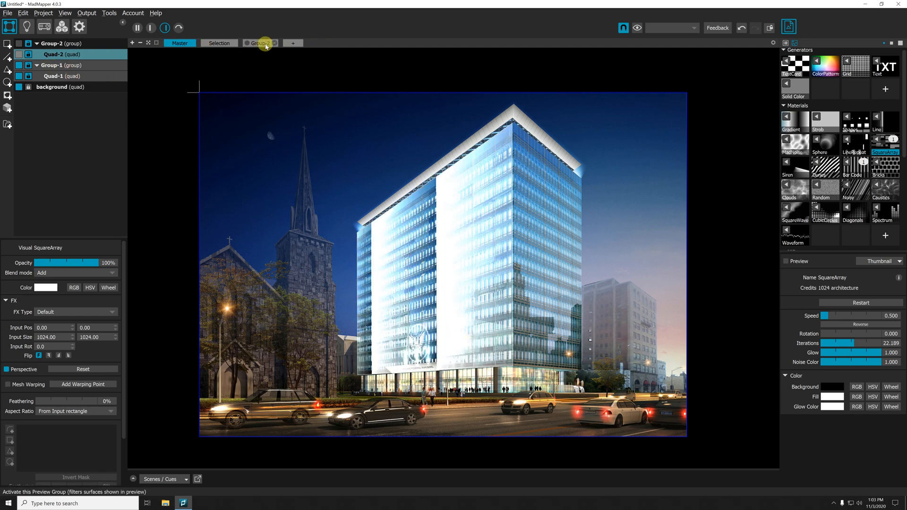
pyautogui.click(259, 42)
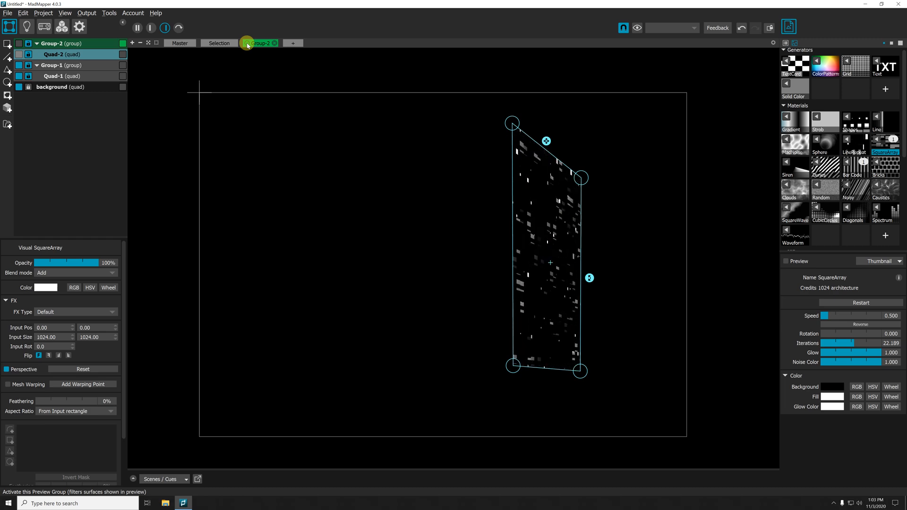
pyautogui.click(260, 42)
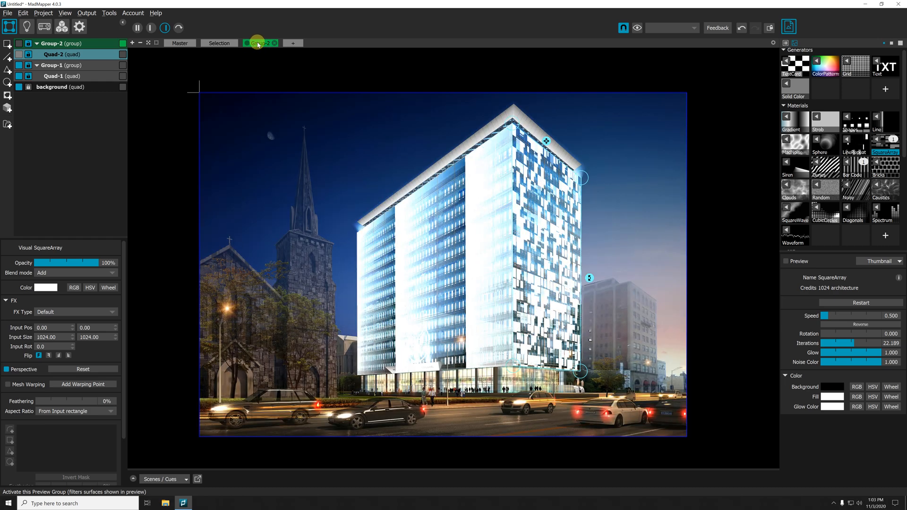
pyautogui.click(259, 43)
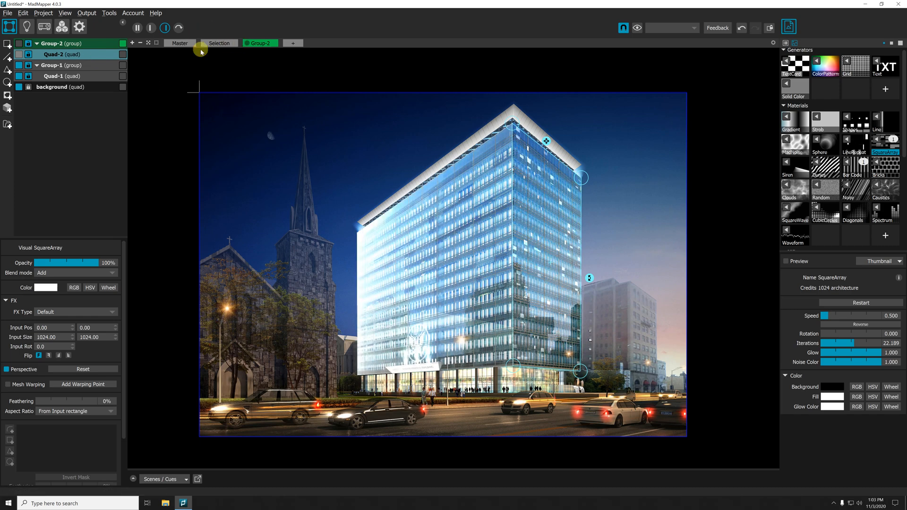
pyautogui.click(180, 42)
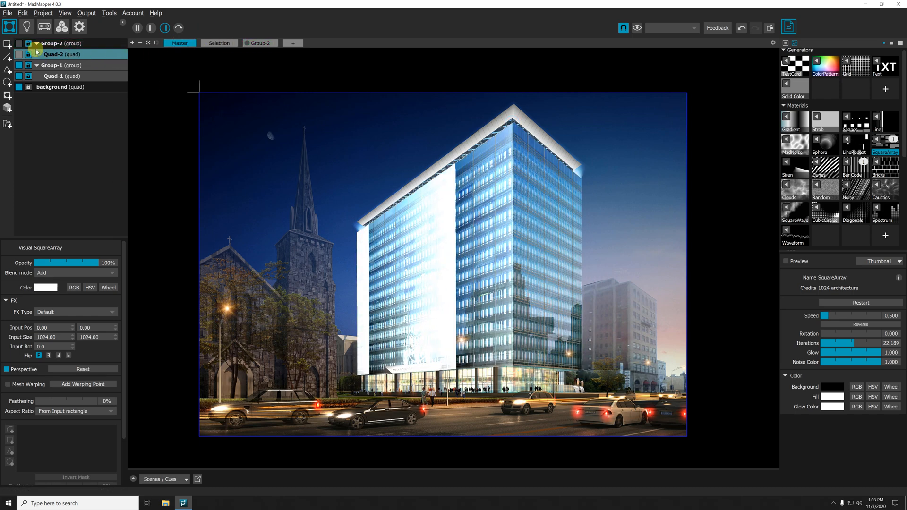
pyautogui.click(19, 44)
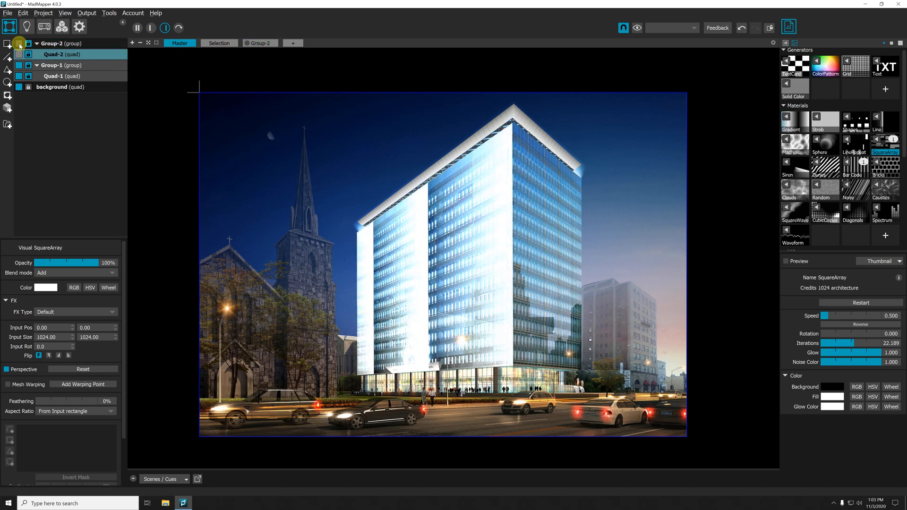